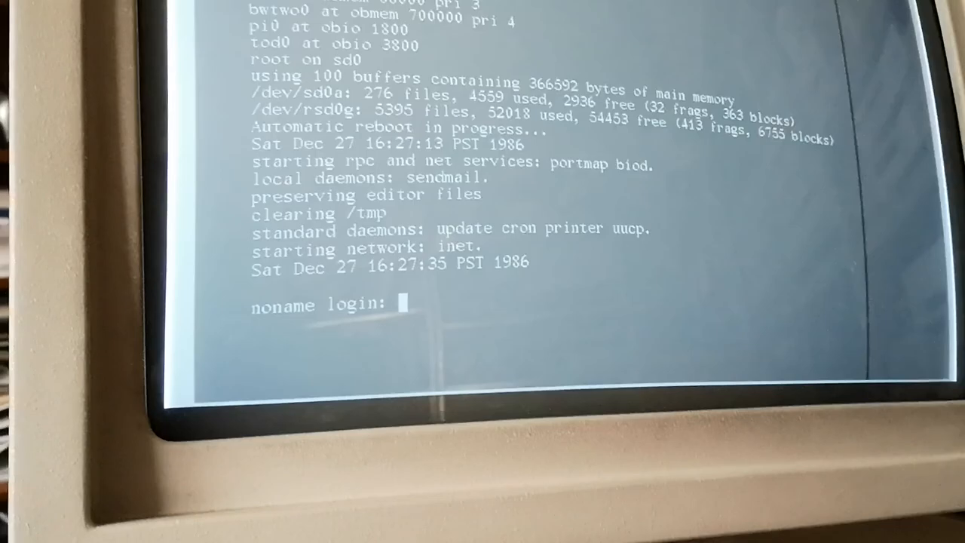
Log in as root at the 'noname login:' prompt on the booted Sun.
{"action": "type", "text": "root"}
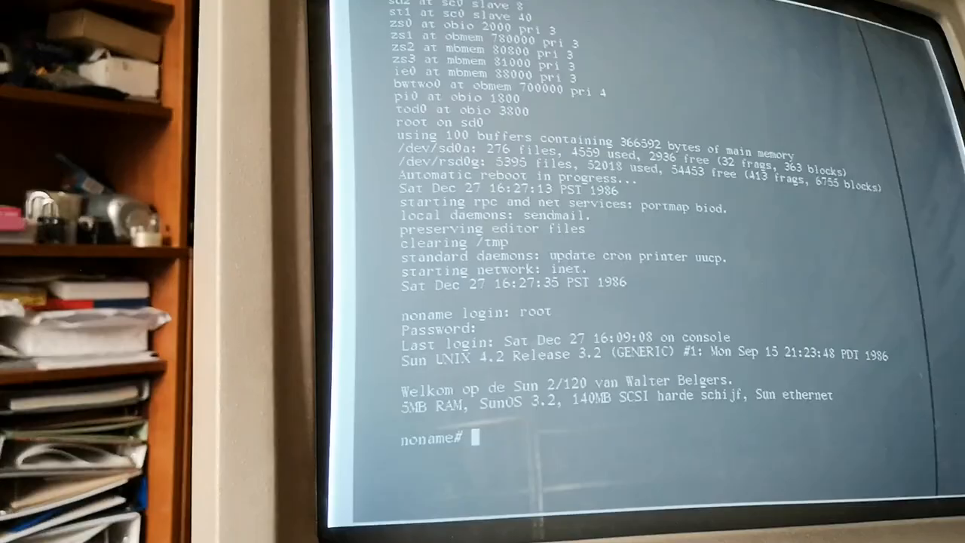
Assign ie0 the address 10.1.0.120 with ifconfig and begin a default route.
{"action": "type", "text": "ifconfig ie0"}
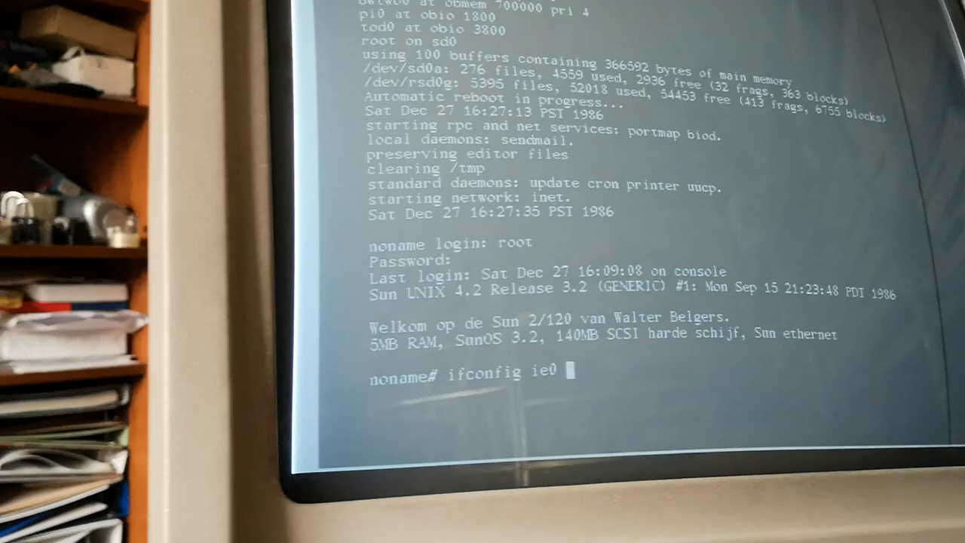
{"action": "type", "text": "10.1.0.120"}
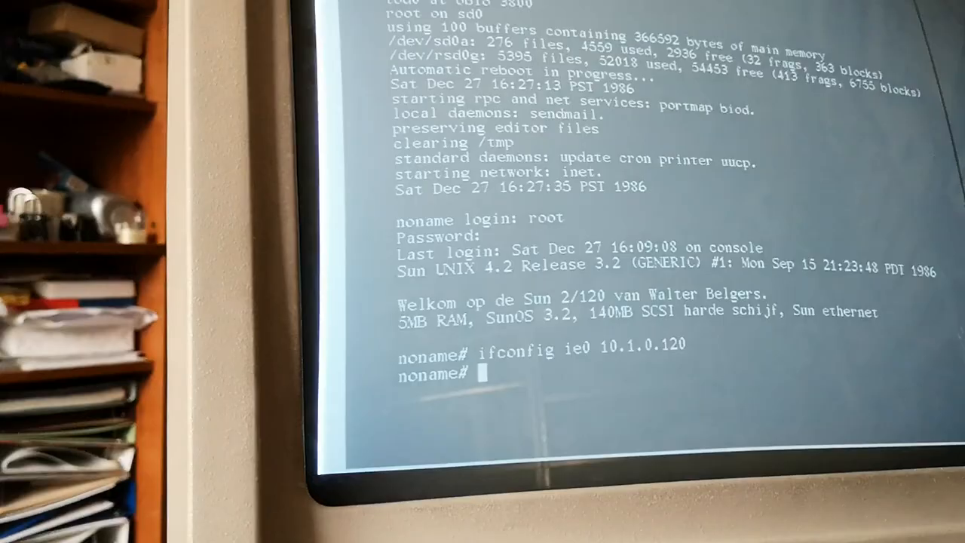
{"action": "type", "text": "route add defau"}
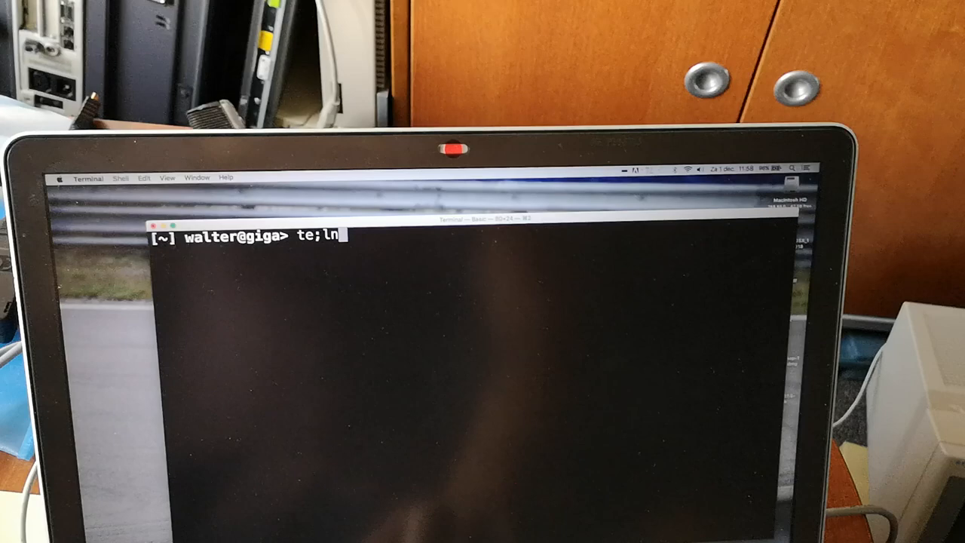
Telnet to 10.1.0.120, log in as walter, and run df.
{"action": "type", "text": "telnet 10.1."}
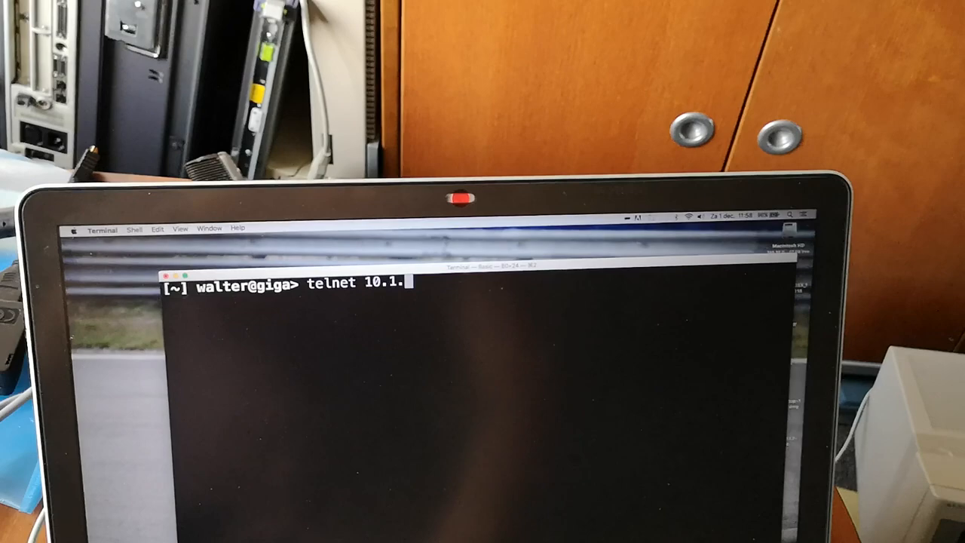
{"action": "key", "text": "enter"}
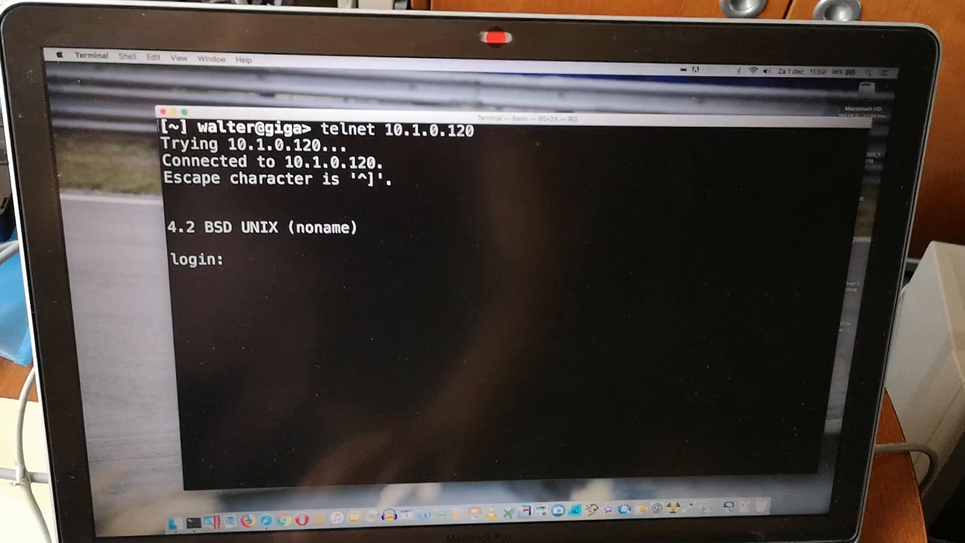
{"action": "type", "text": "walter"}
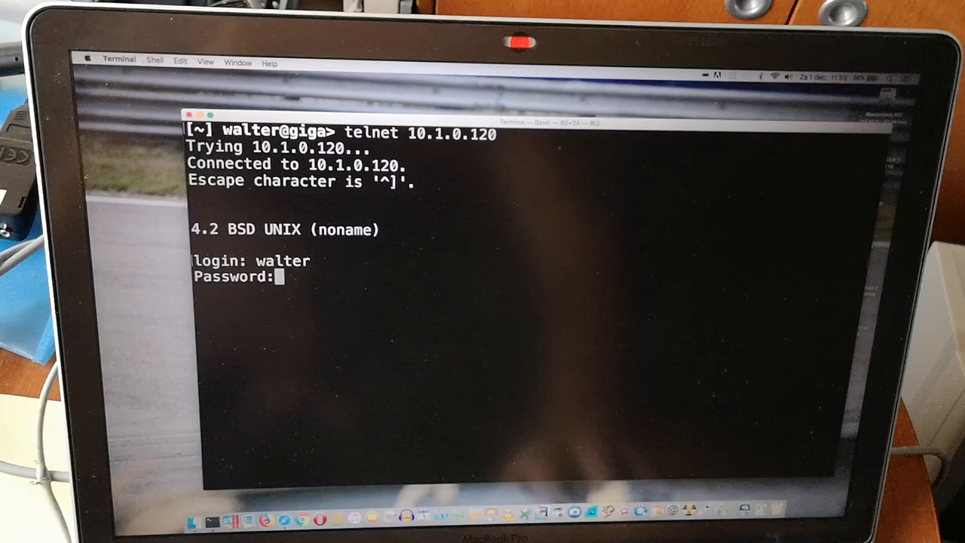
{"action": "type", "text": "df"}
{"action": "type", "text": "w"}
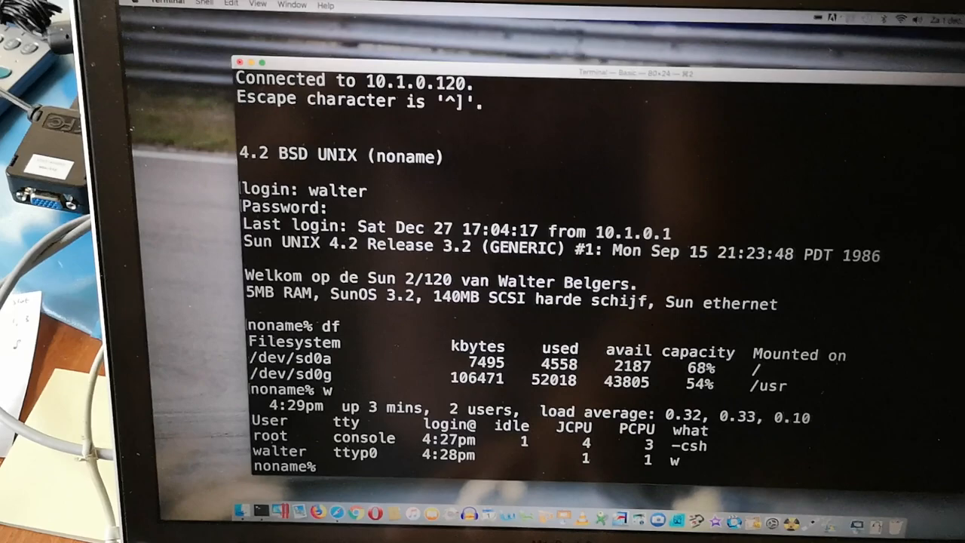
Become root with su in the telnet session, then begin the next command.
{"action": "type", "text": "su"}
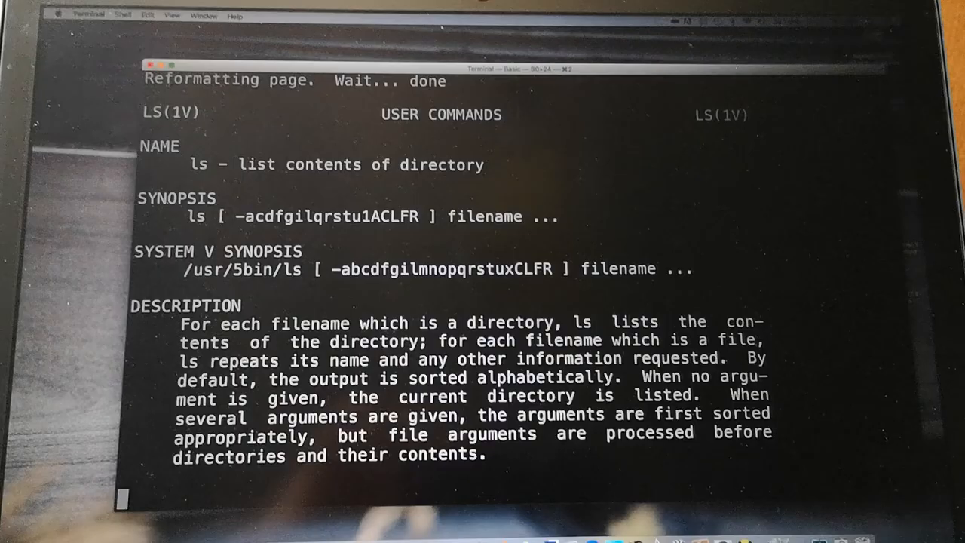
{"action": "type", "text": "s"}
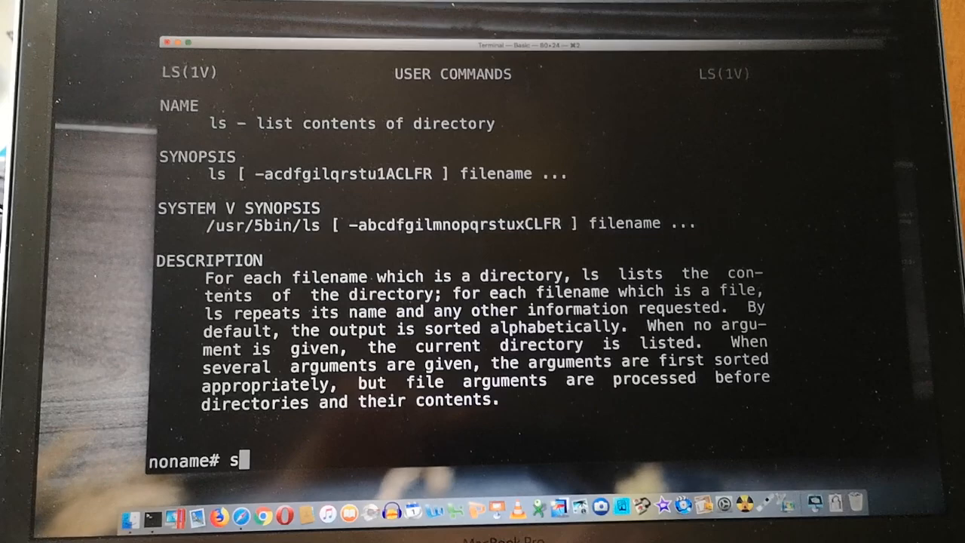
Halt the Sun with '/etc/shutdown now' after 'shutdow now' and 'shutdown now' fail.
{"action": "type", "text": "hutdow now"}
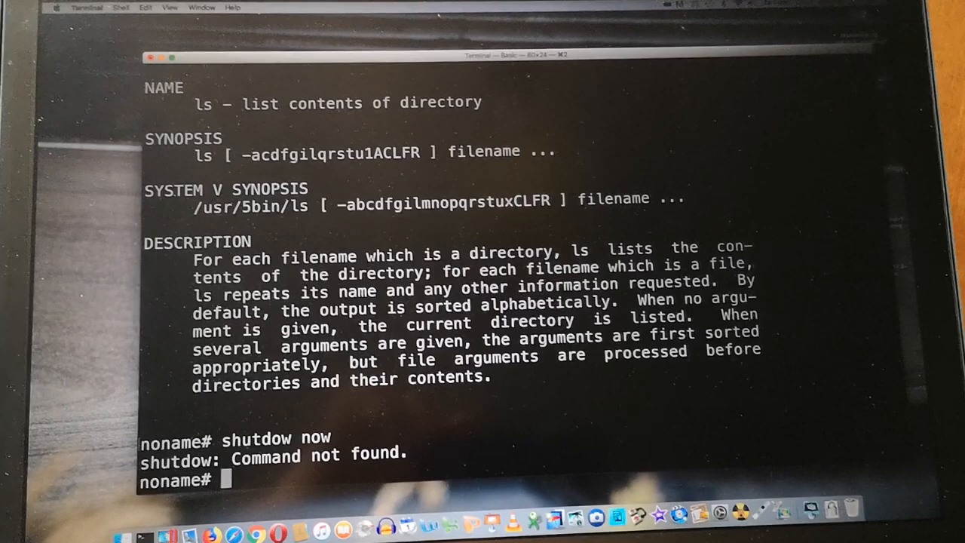
{"action": "type", "text": "shutdown now"}
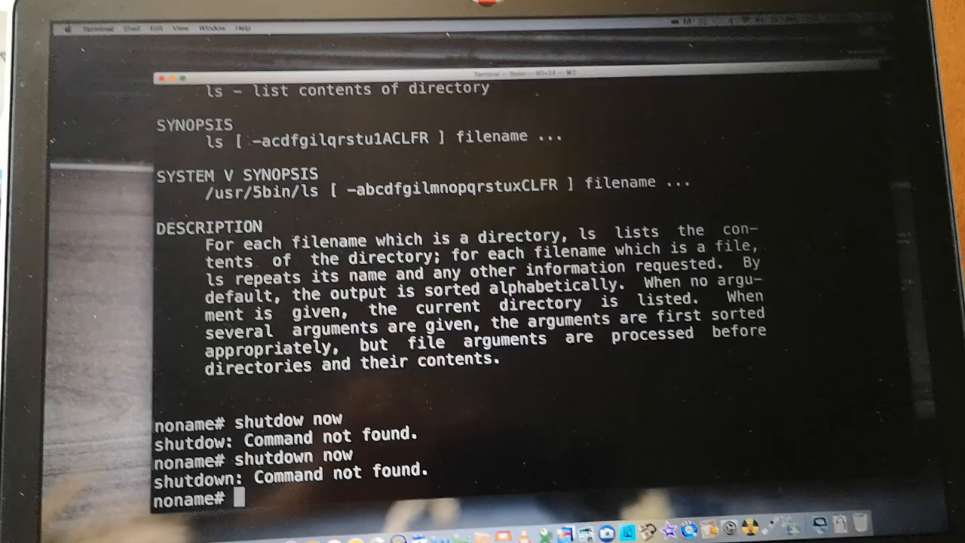
{"action": "type", "text": "/etc/shutdo"}
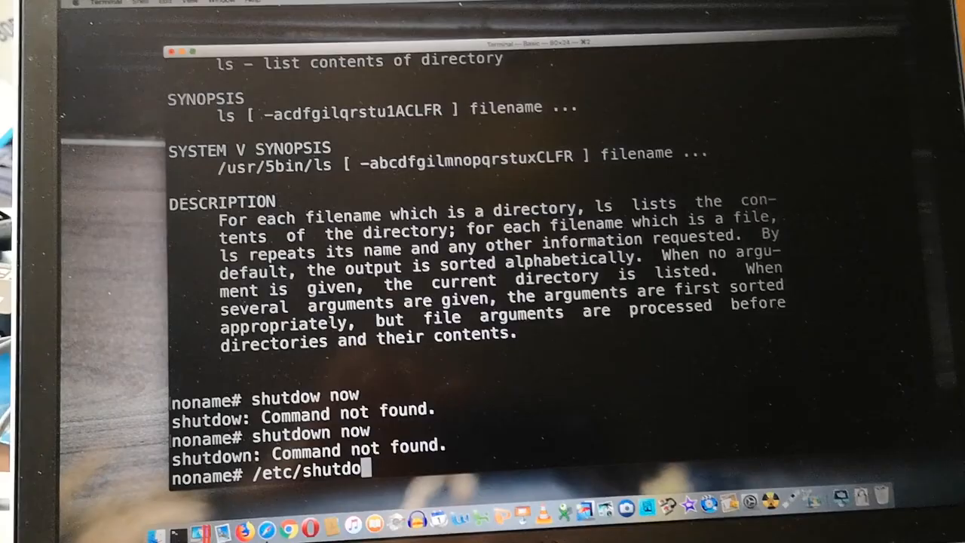
{"action": "key", "text": "Return"}
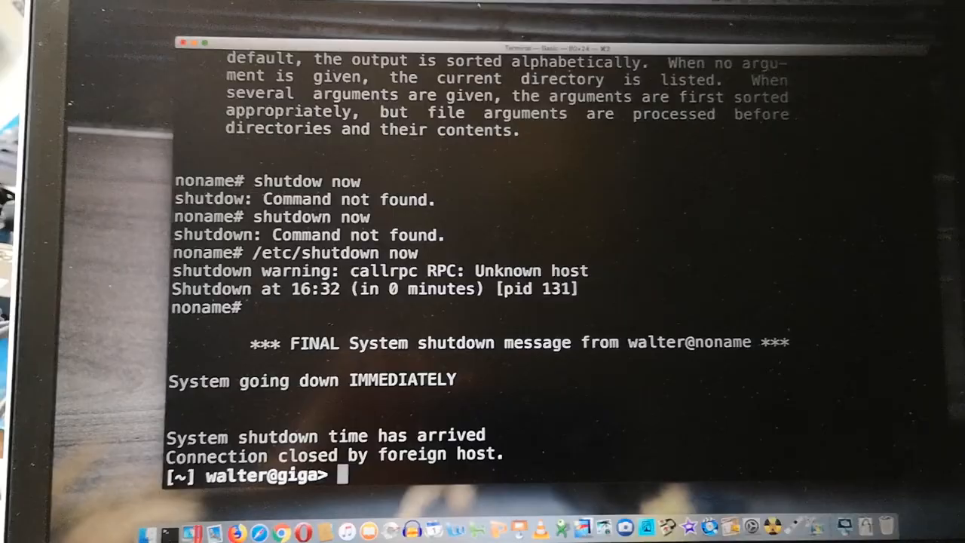